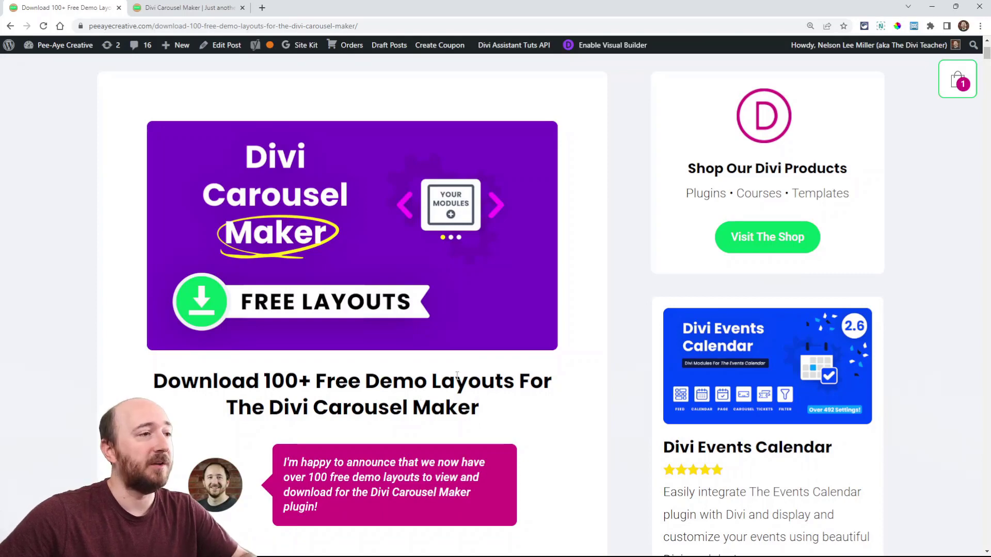
# Step: Scroll the blog post and reach the Divi Carousel Maker demo site's welcome page
pyautogui.scroll(-3)
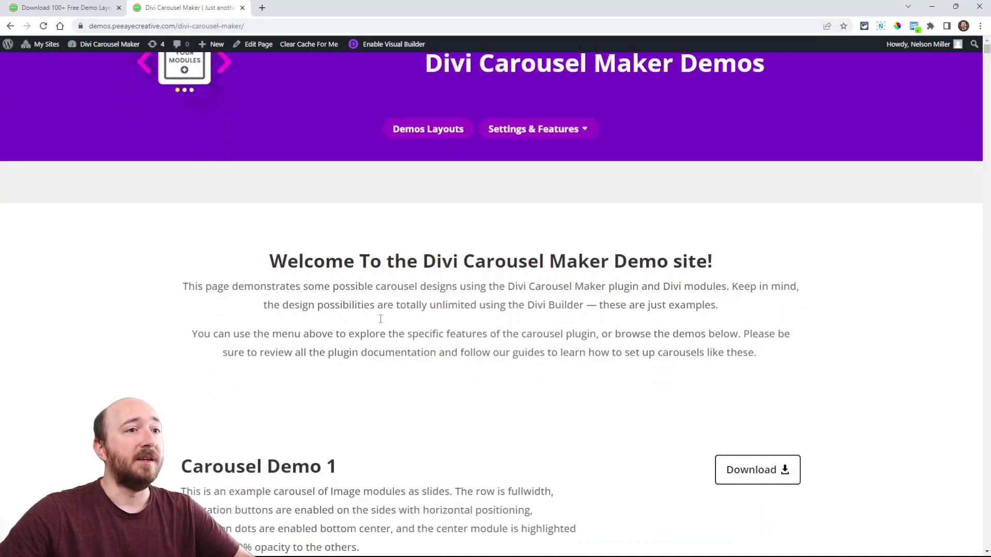
# Step: Bring Carousel Demo 1 into view and highlight its heading
pyautogui.scroll(-3)
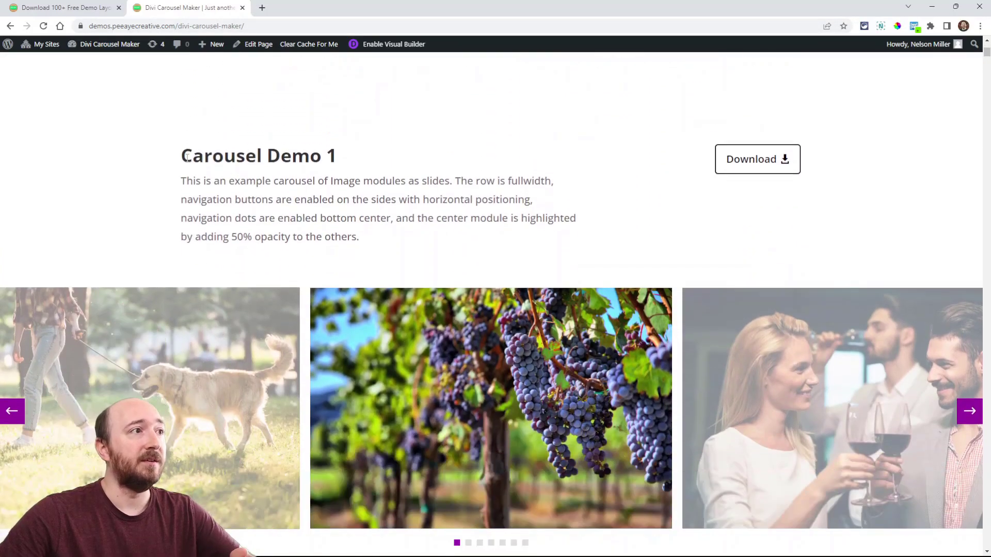
pyautogui.scroll(-3)
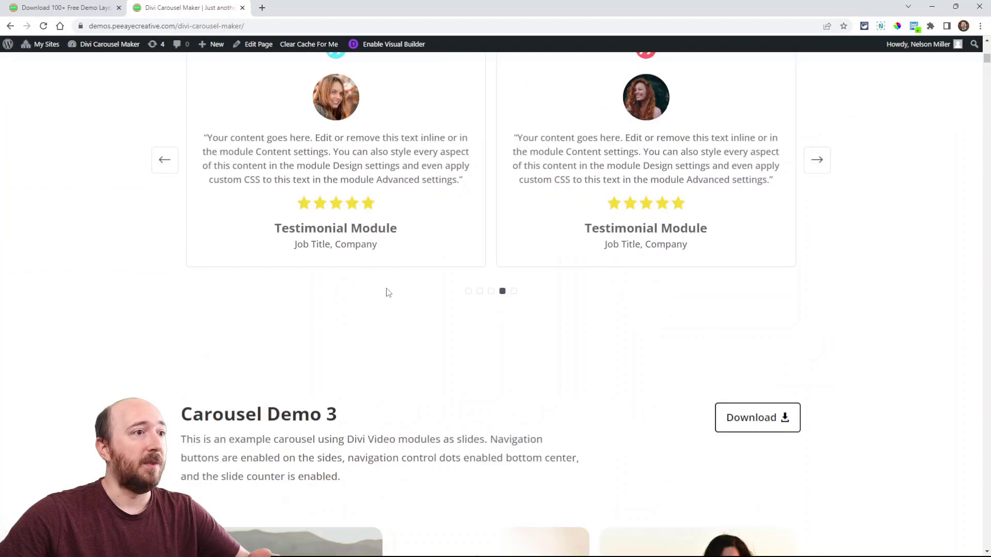
pyautogui.scroll(3)
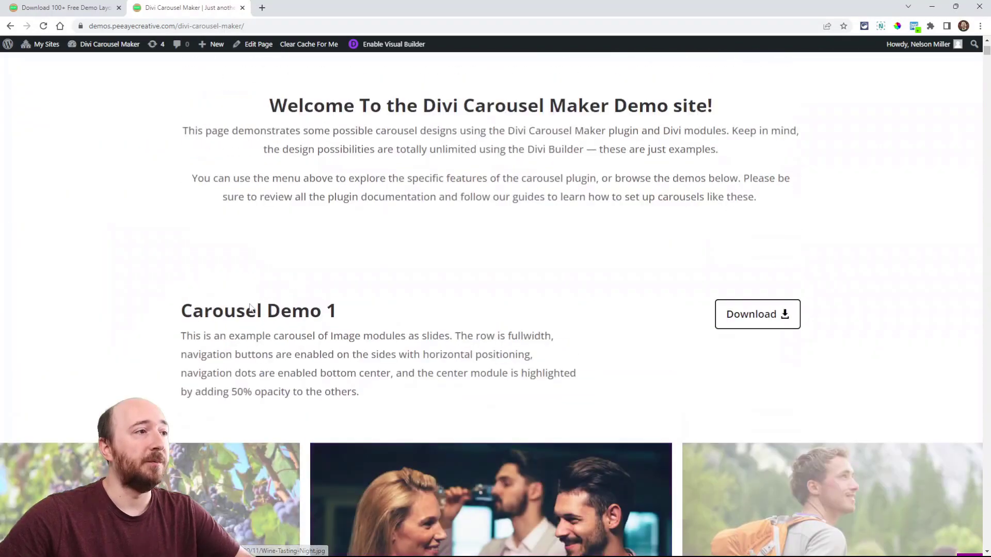
pyautogui.doubleClick(258, 310)
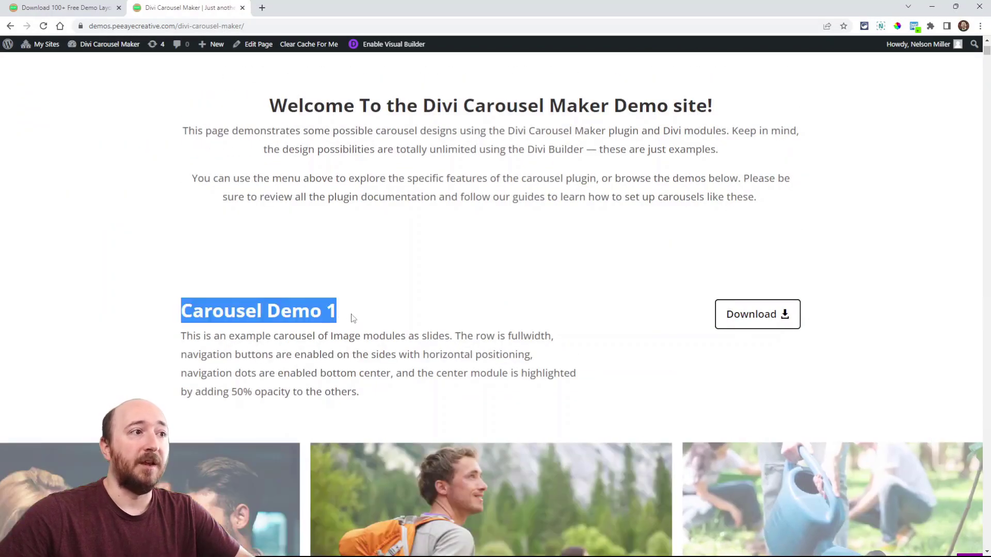
pyautogui.scroll(-3)
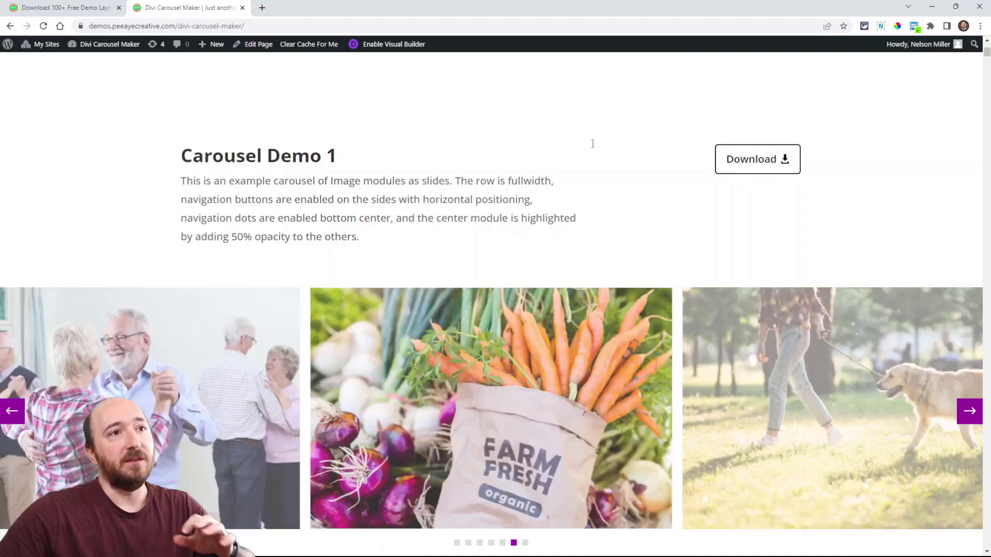
pyautogui.scroll(-3)
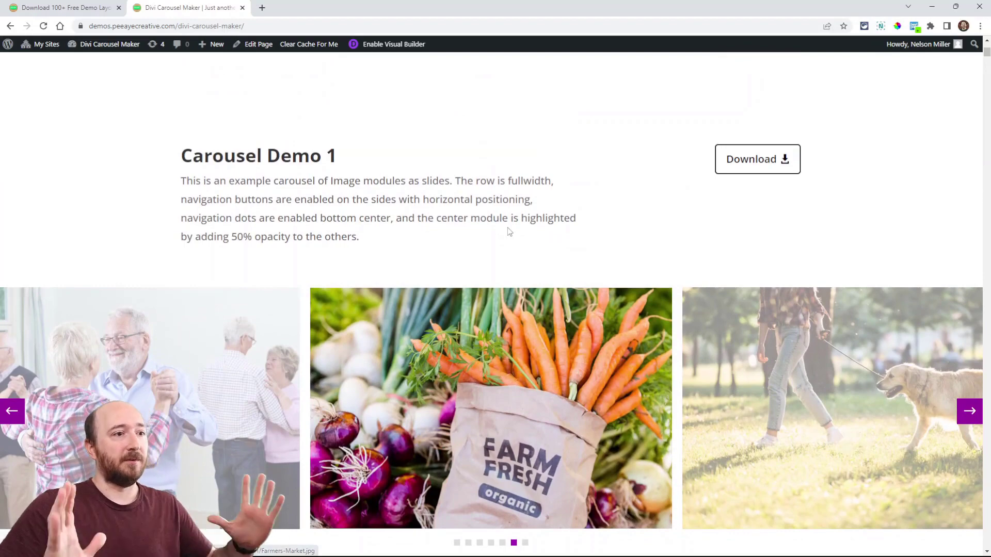
# Step: Cycle Carousel Demo 1 through its image slides using its navigation
pyautogui.click(969, 412)
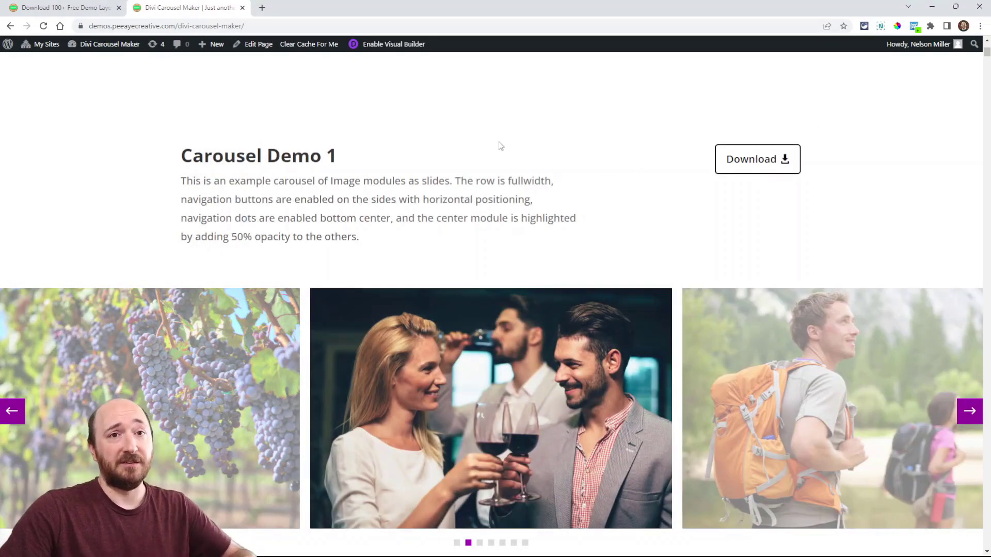
pyautogui.moveTo(505, 257)
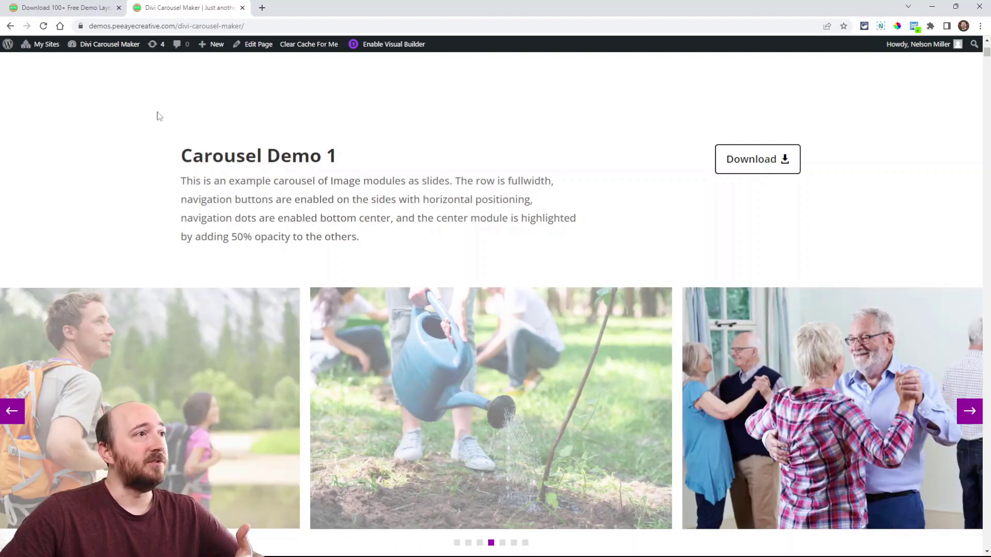
pyautogui.click(969, 412)
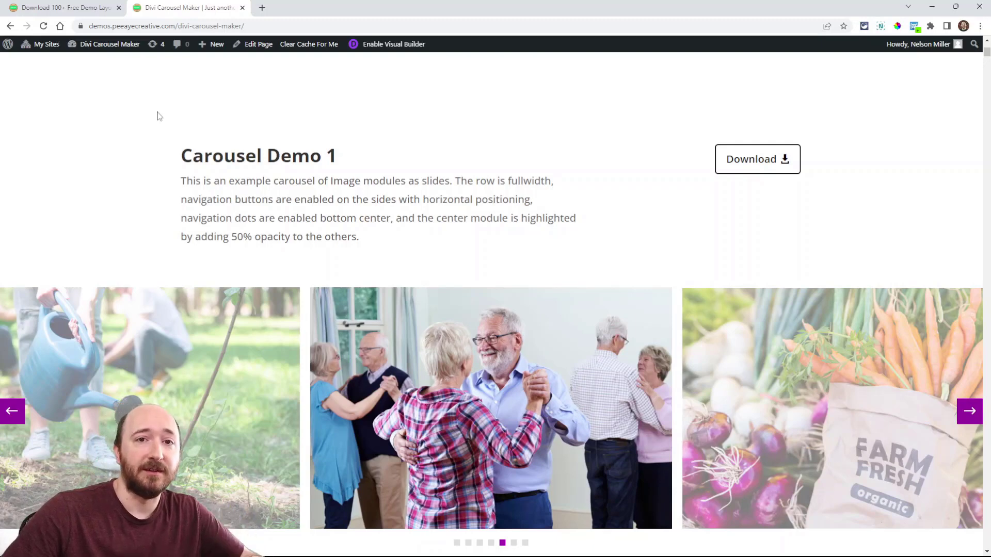
pyautogui.click(969, 411)
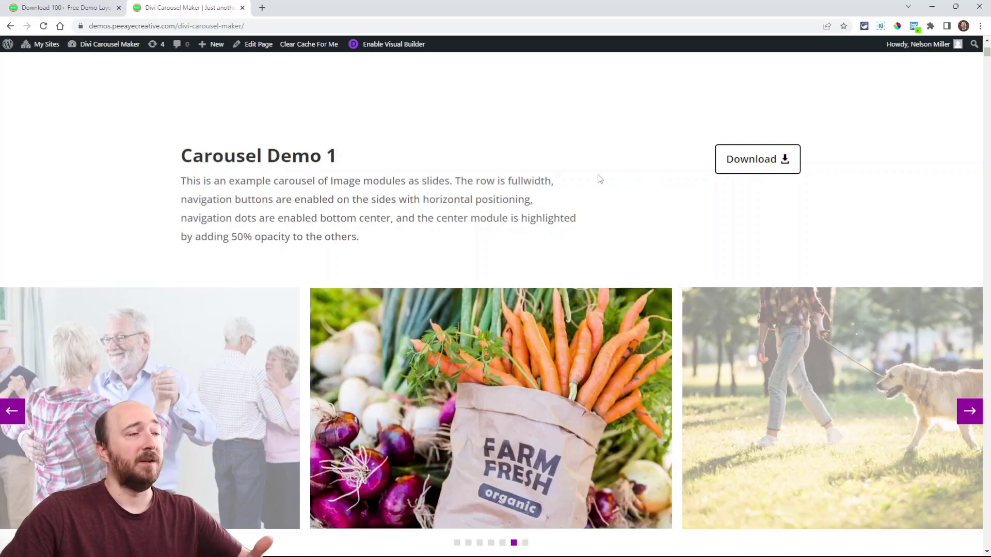
pyautogui.click(969, 410)
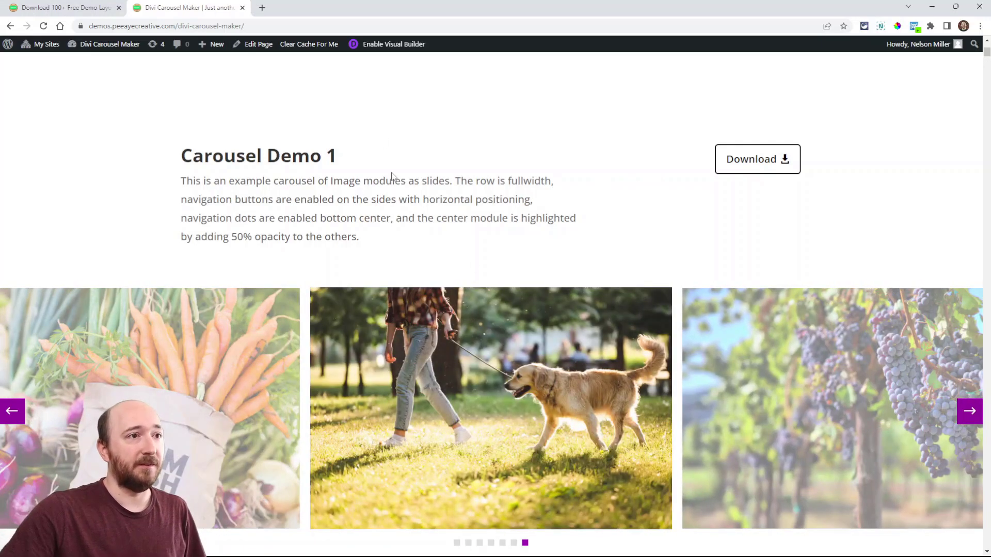
pyautogui.scroll(-3)
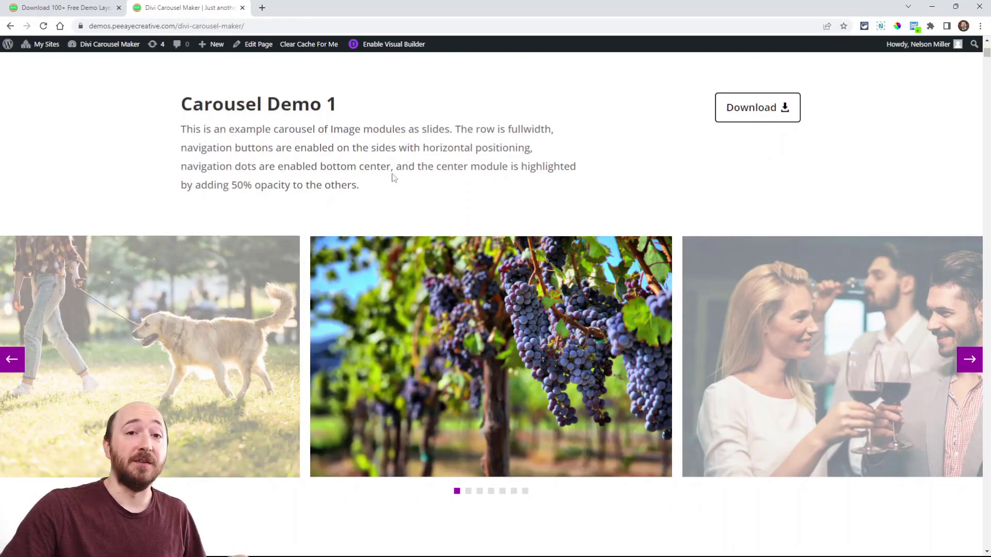
pyautogui.moveTo(742, 133)
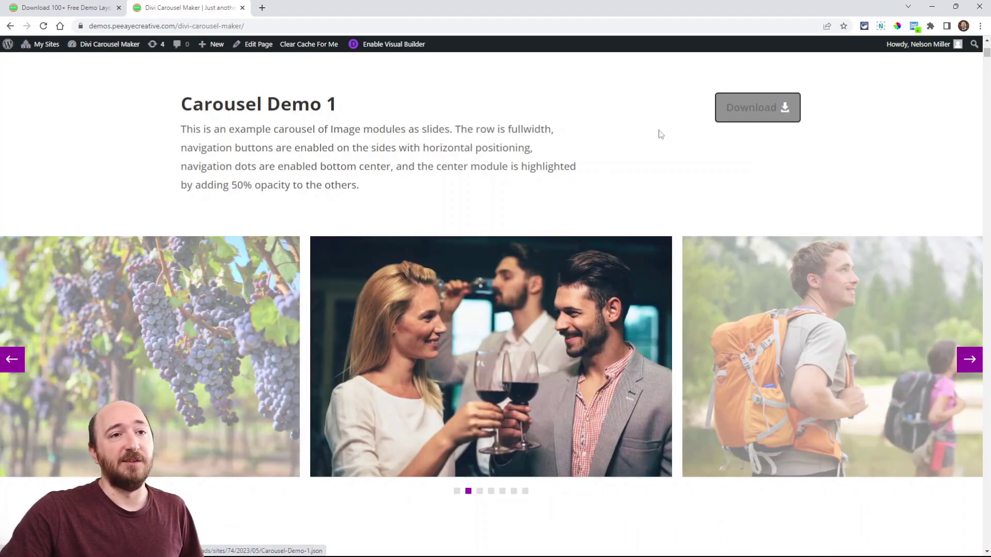
# Step: Scroll through the demo layouts post's preview image gallery
pyautogui.scroll(-3)
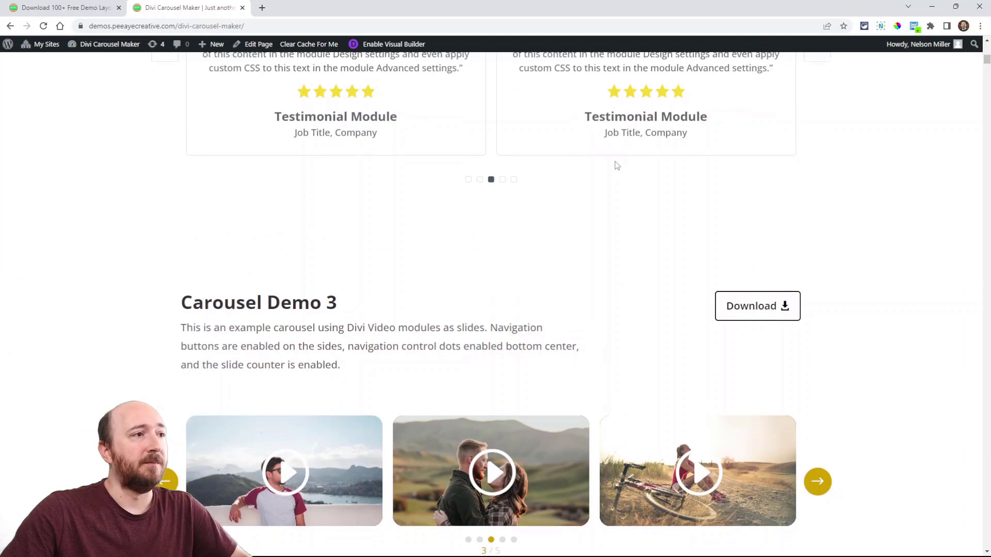
pyautogui.scroll(-3)
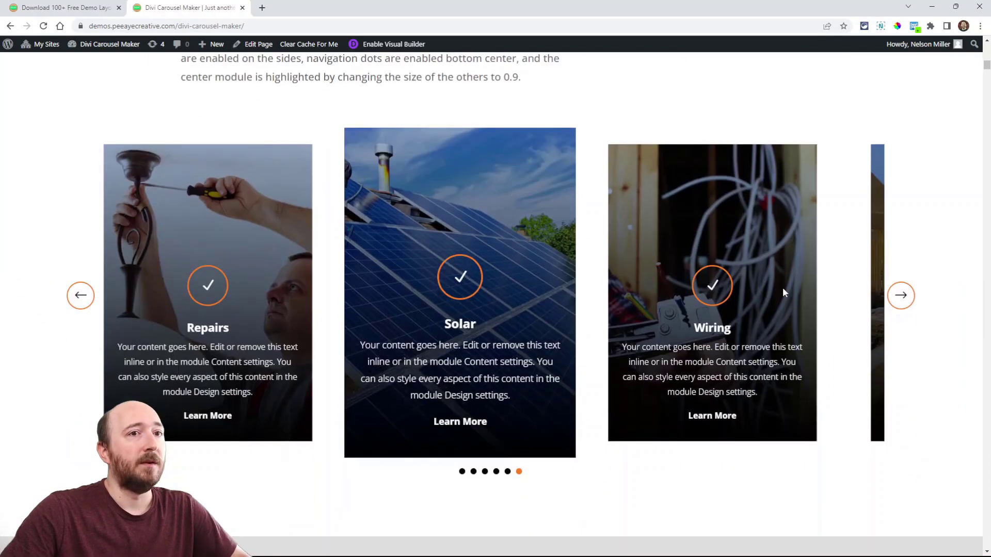
pyautogui.scroll(-3)
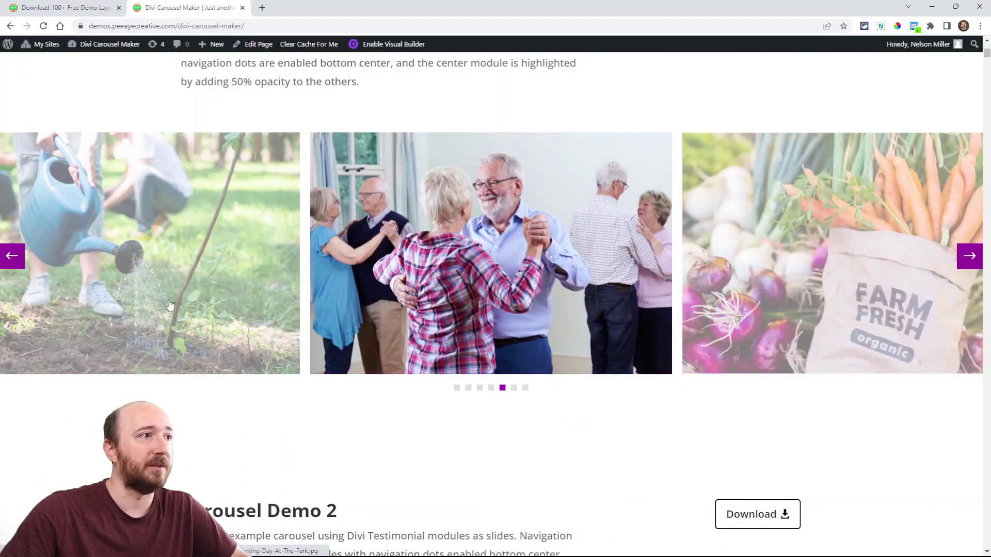
pyautogui.scroll(-3)
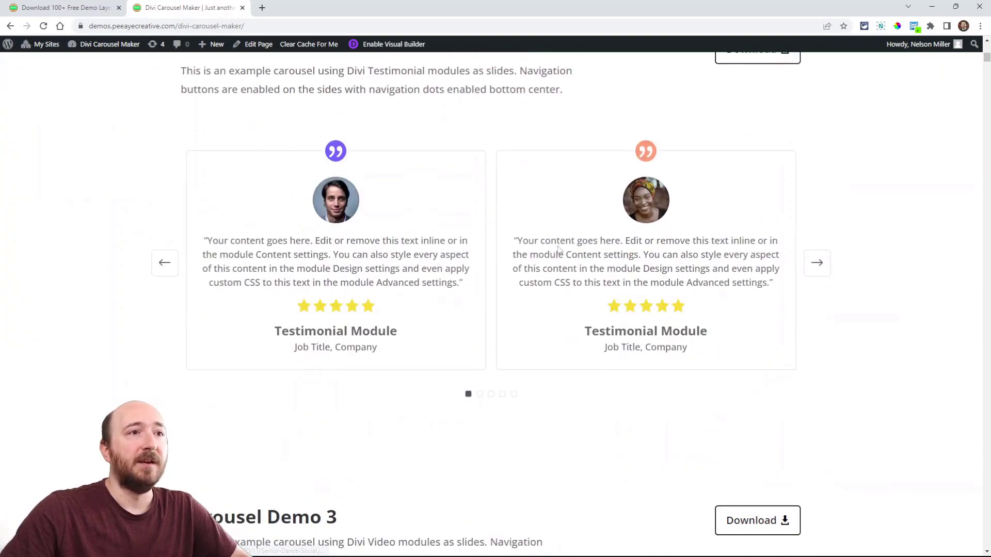
pyautogui.scroll(-3)
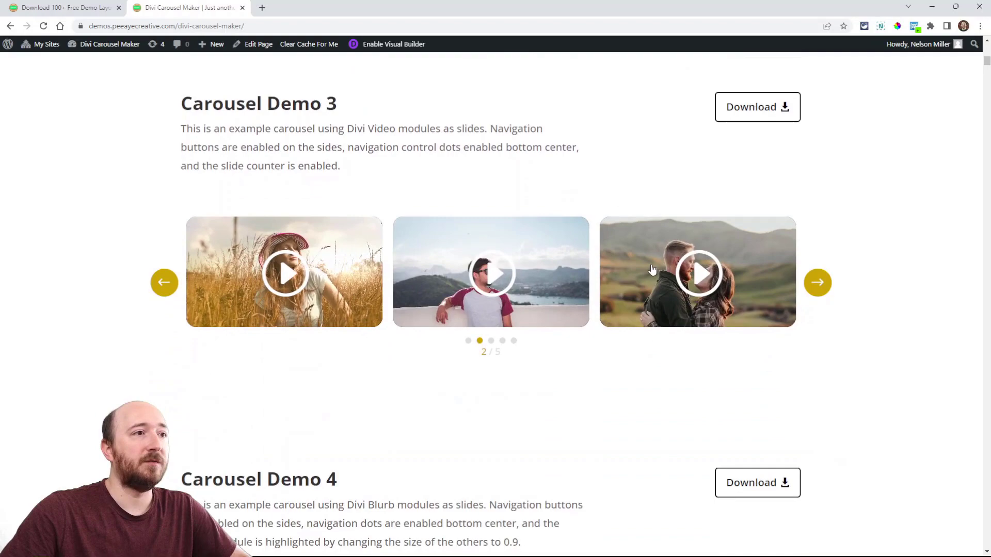
pyautogui.scroll(-3)
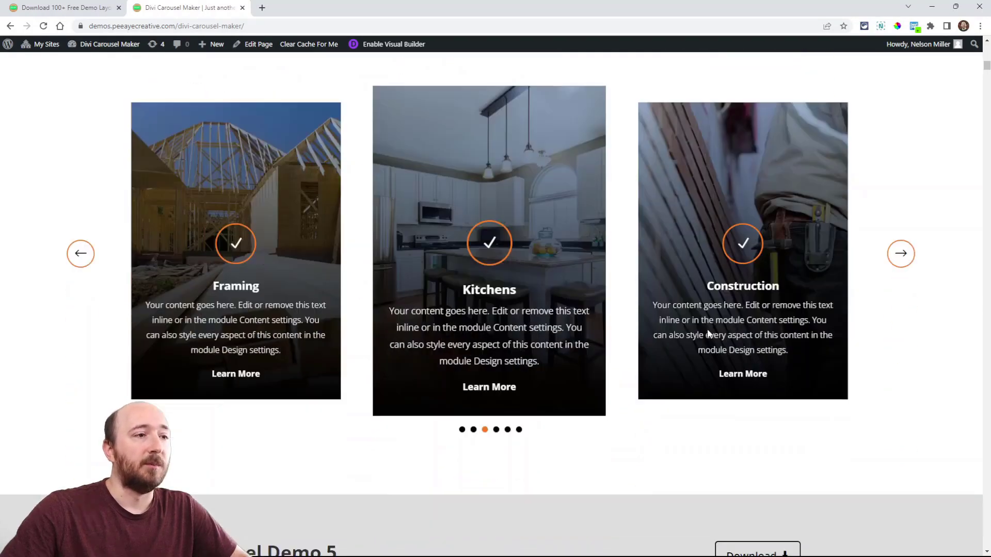
pyautogui.scroll(-3)
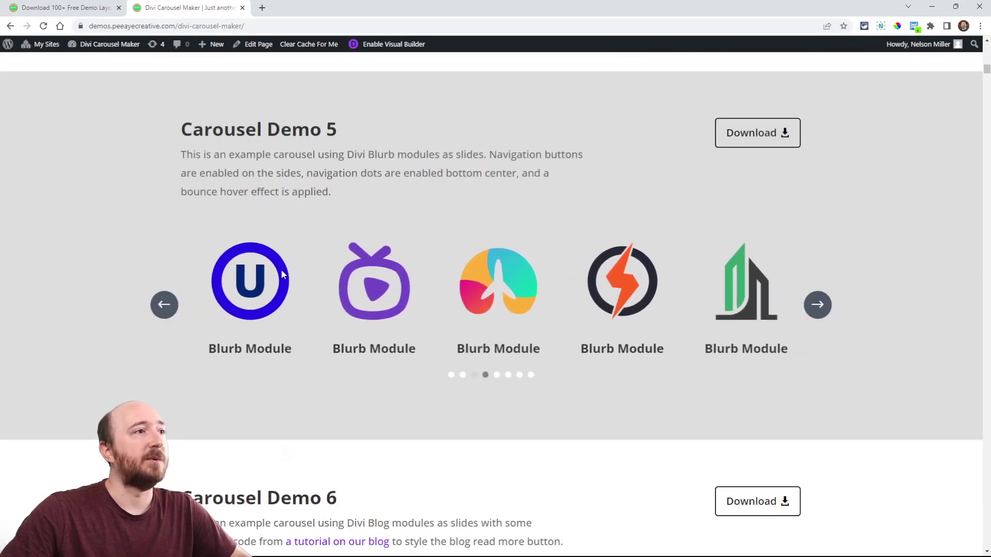
pyautogui.scroll(-3)
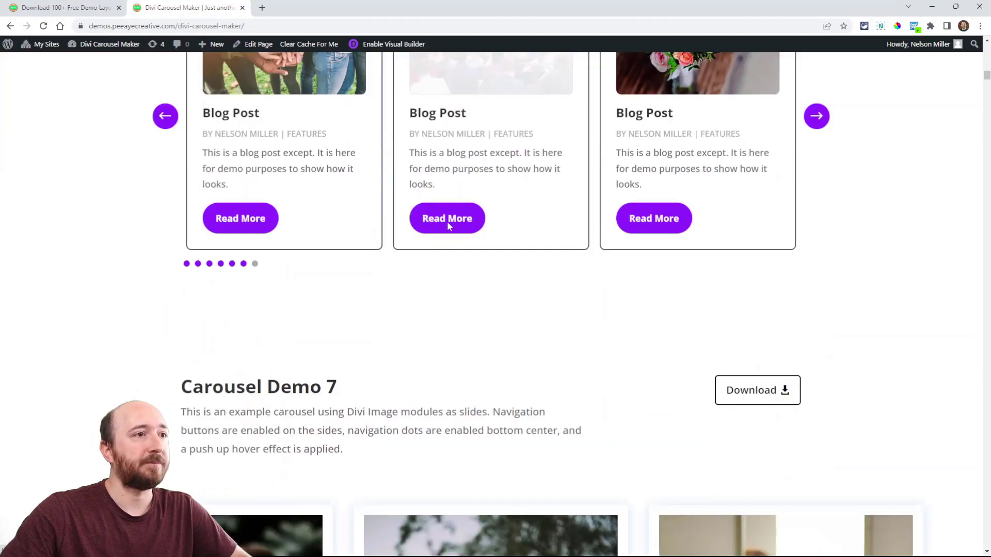
pyautogui.scroll(-3)
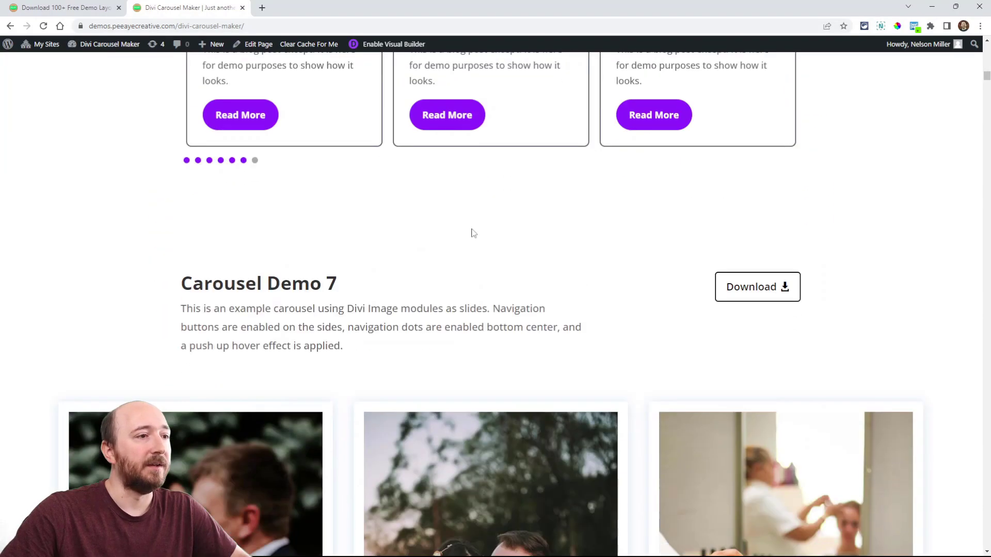
pyautogui.scroll(-3)
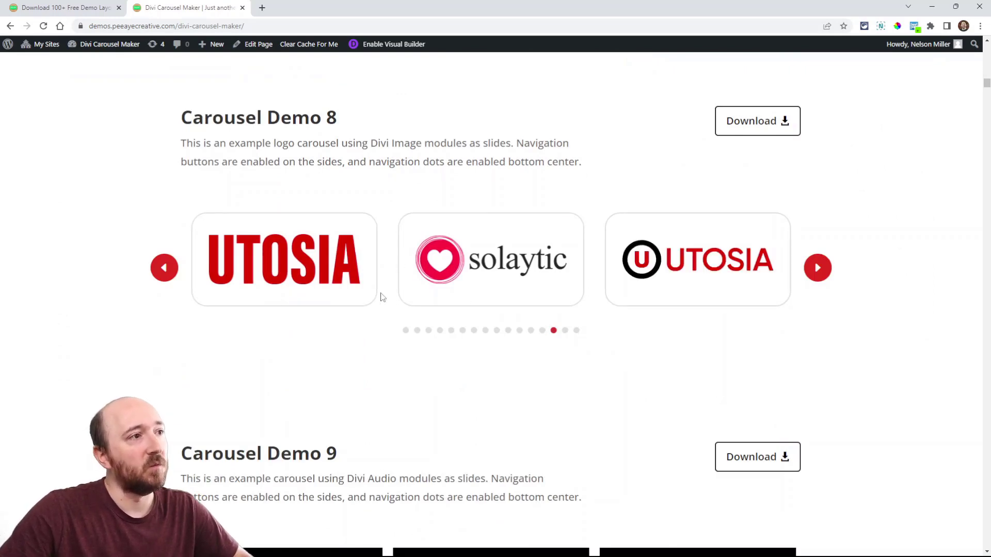
pyautogui.scroll(-3)
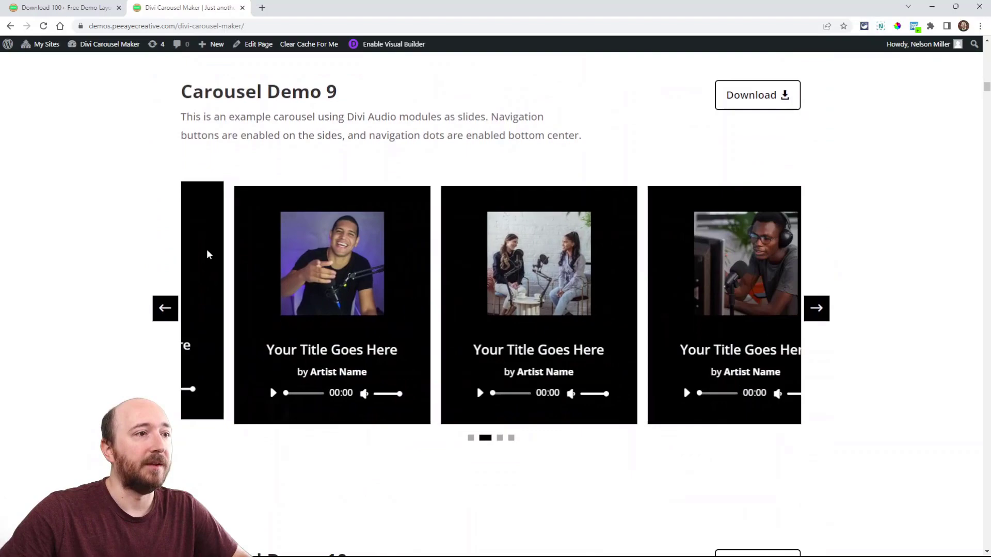
pyautogui.click(815, 309)
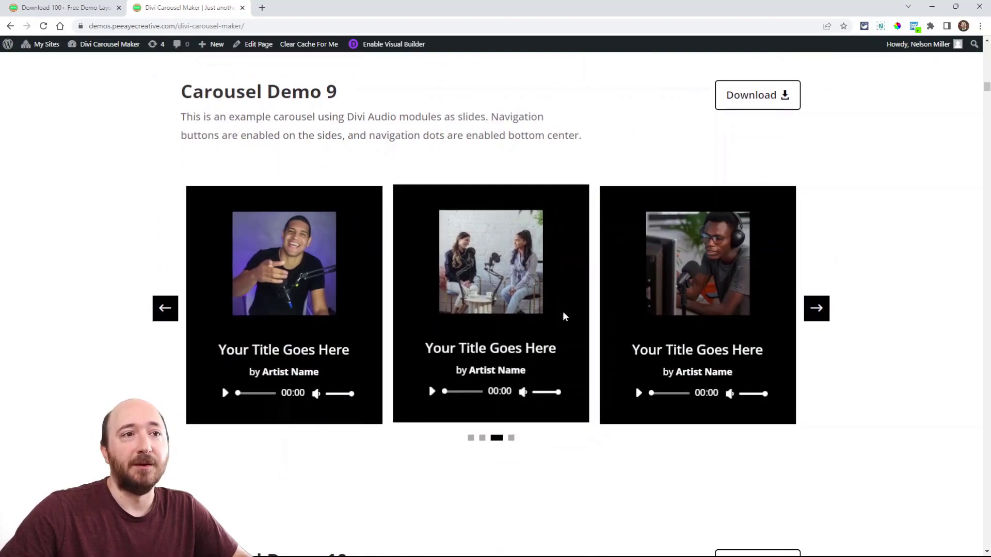
# Step: Continue down the post to the How To Use The Layouts section
pyautogui.scroll(-3)
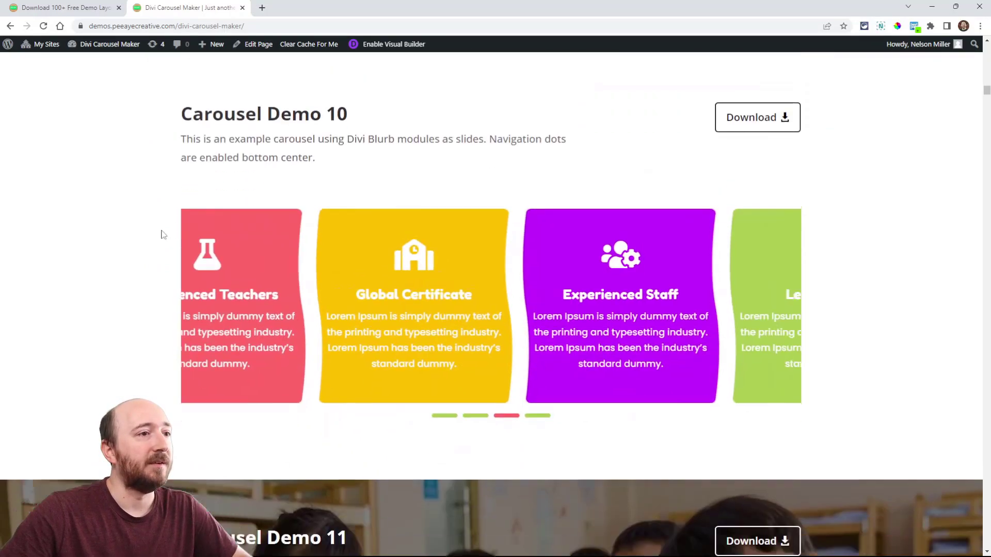
pyautogui.scroll(-3)
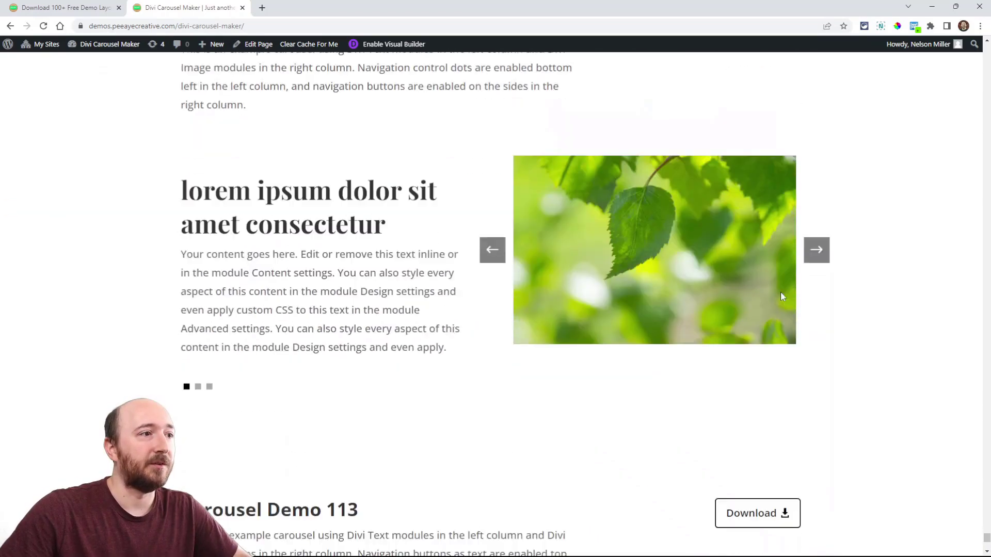
pyautogui.scroll(-3)
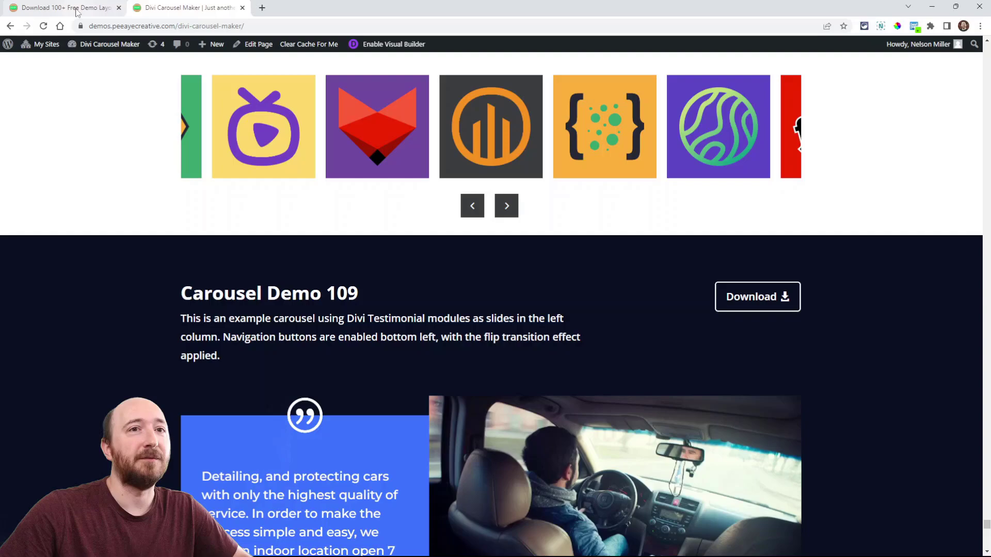
pyautogui.click(63, 7)
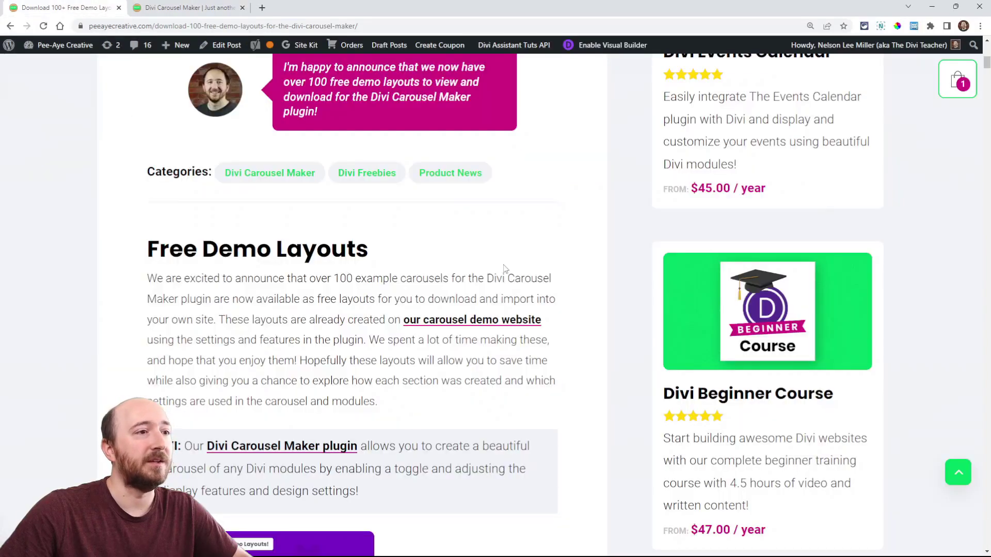
pyautogui.scroll(-3)
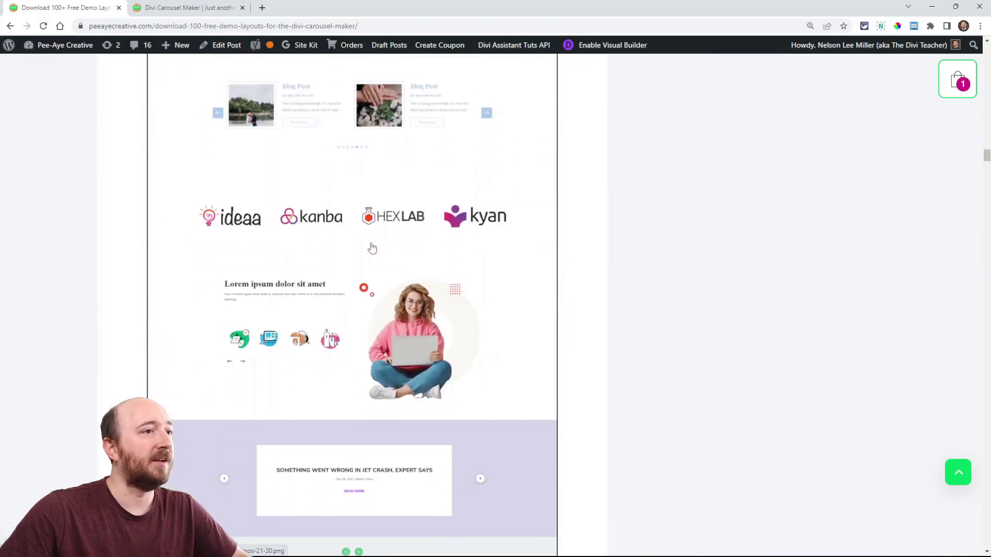
pyautogui.scroll(-3)
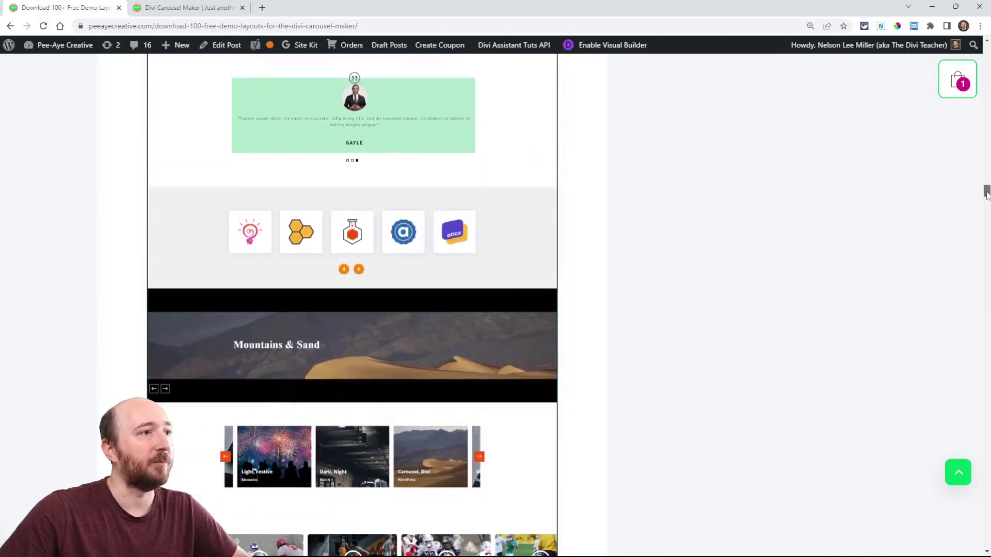
pyautogui.scroll(-3)
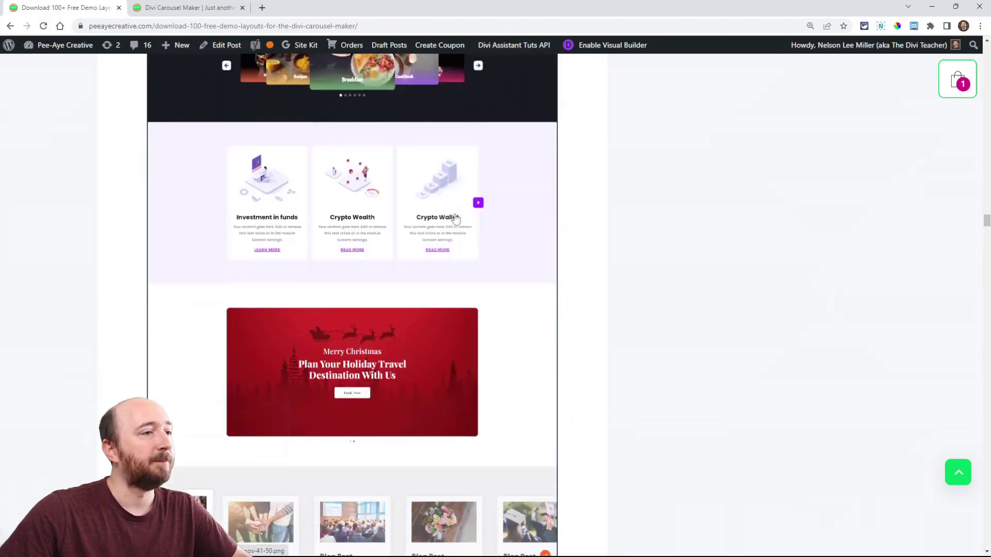
pyautogui.scroll(-3)
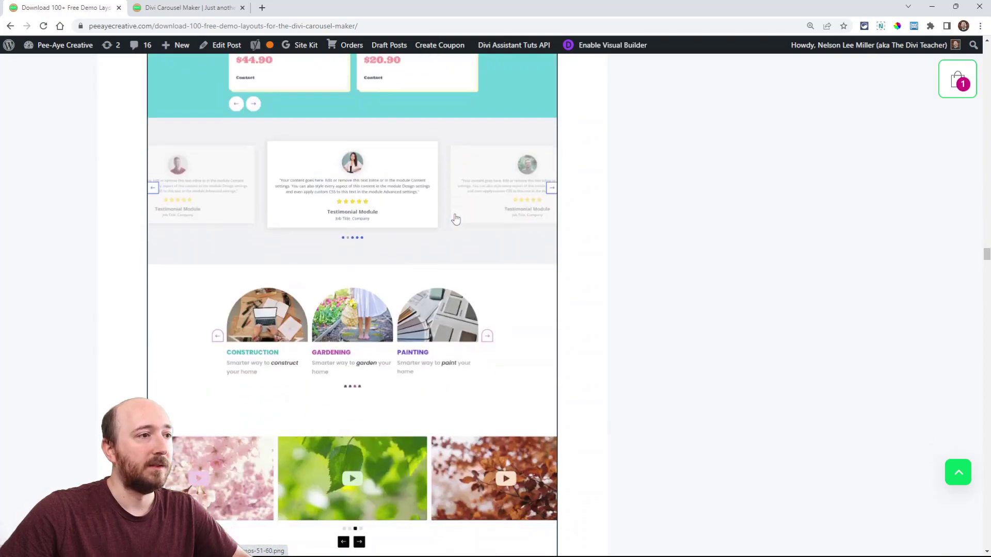
pyautogui.scroll(-3)
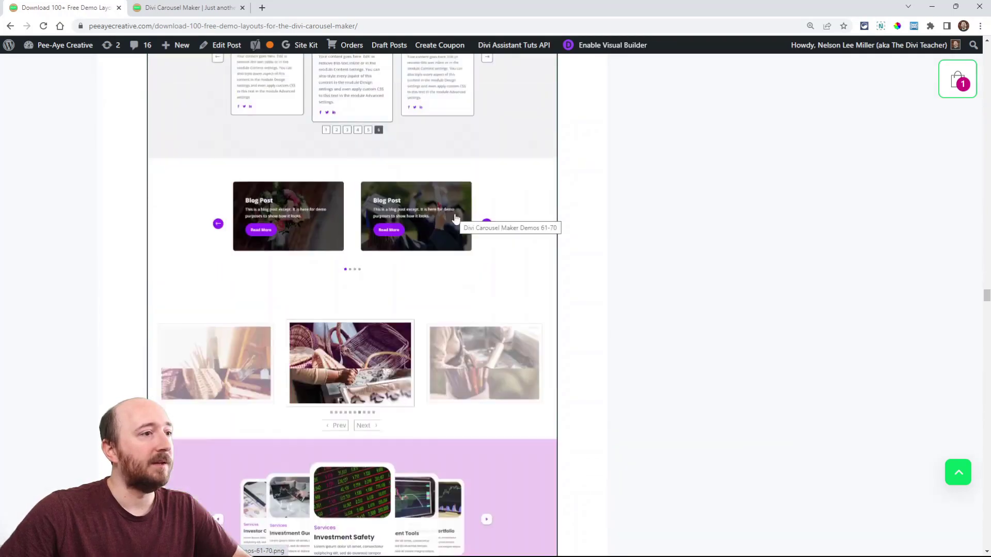
pyautogui.scroll(-3)
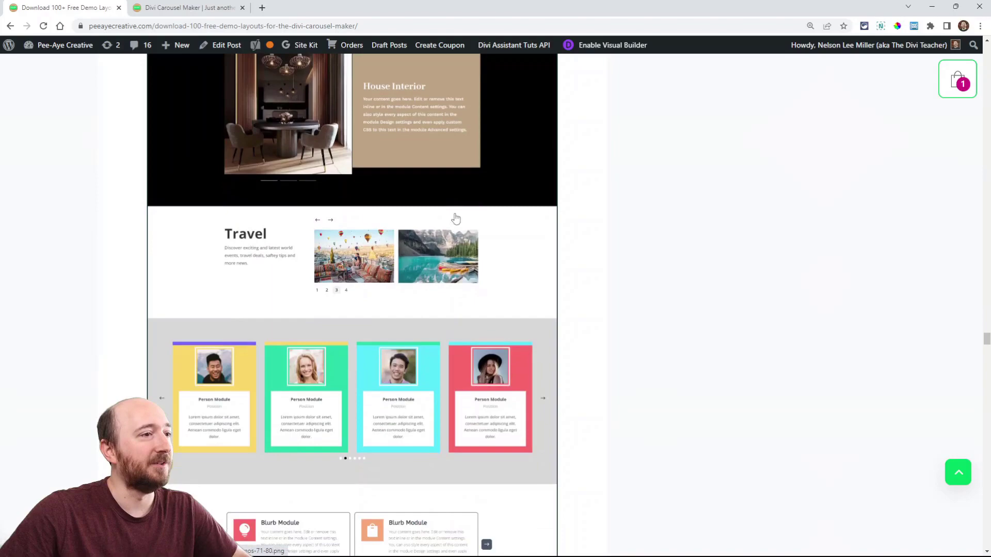
pyautogui.scroll(-3)
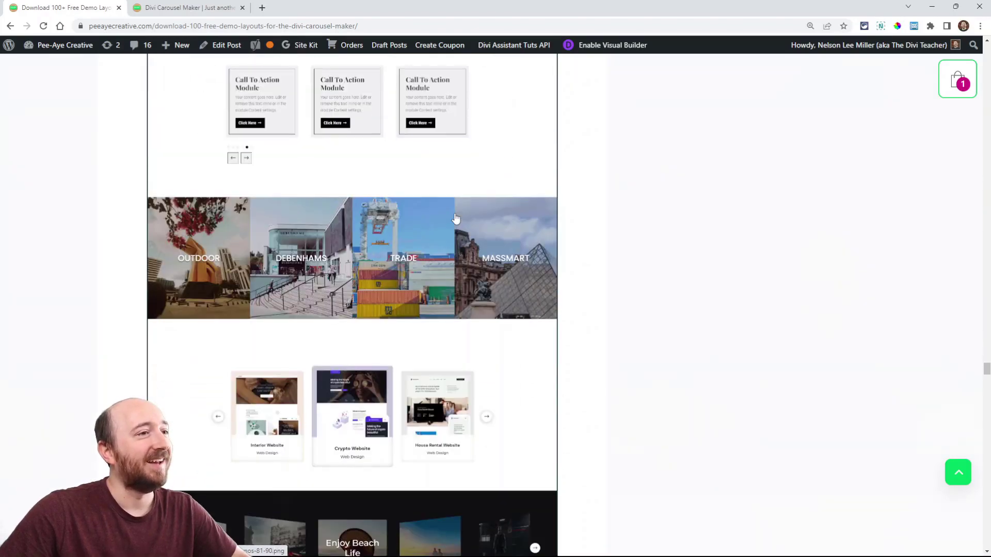
pyautogui.scroll(-3)
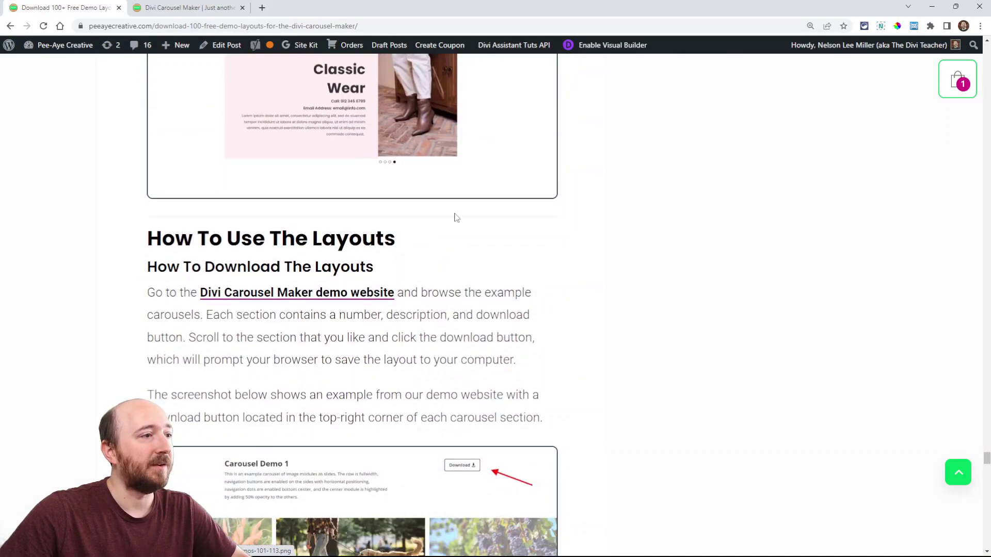
# Step: Read through the post's upload instructions section
pyautogui.scroll(-3)
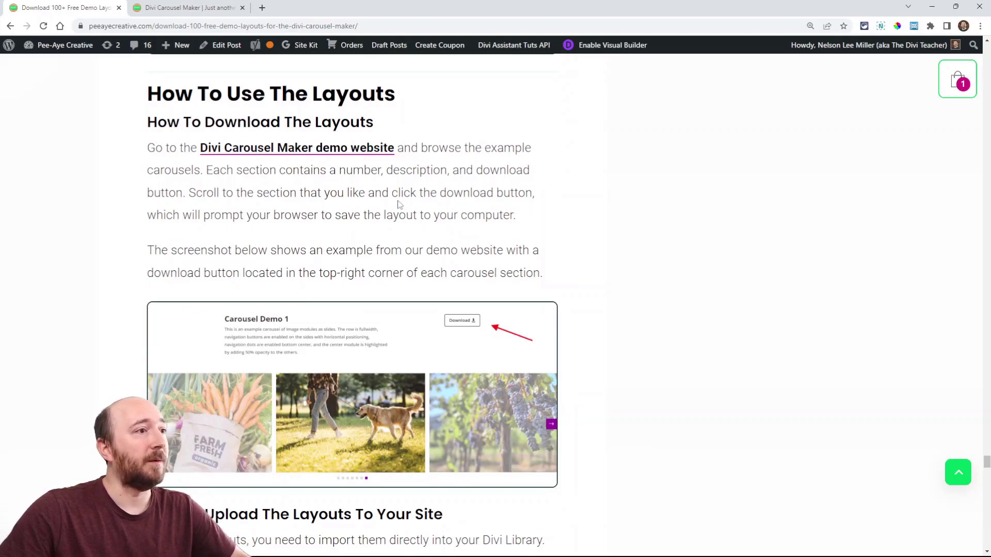
pyautogui.scroll(-3)
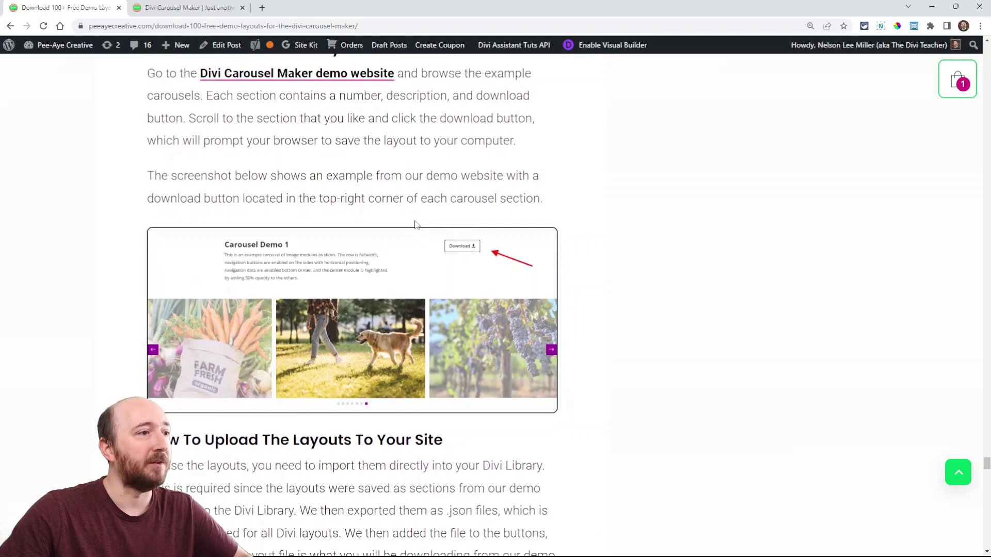
pyautogui.scroll(-3)
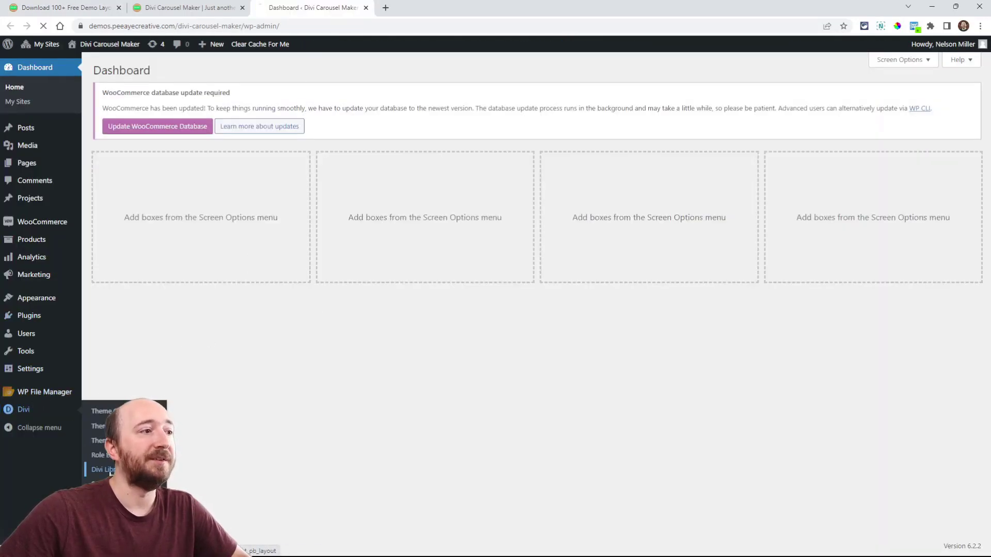
# Step: Go to the demo site's Divi Library and bring up Import & Export Layouts
pyautogui.click(103, 470)
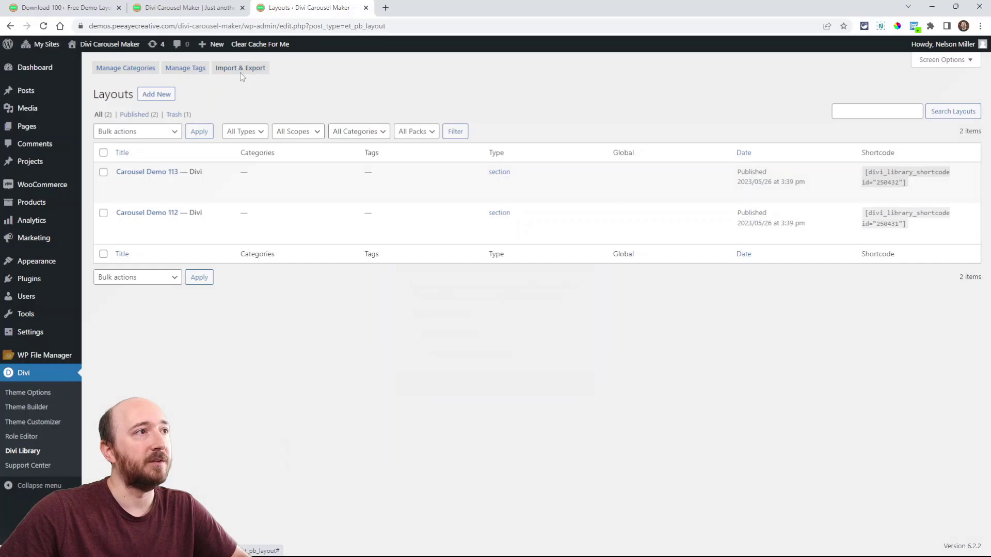
pyautogui.click(241, 68)
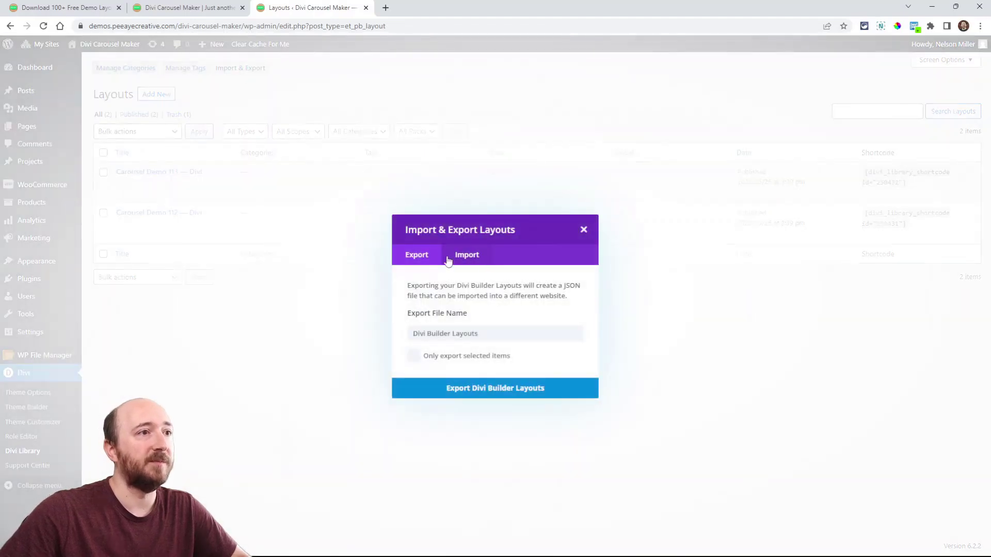
# Step: Import Carousel Demo 100.json so it joins the Divi Library's saved layouts
pyautogui.click(466, 255)
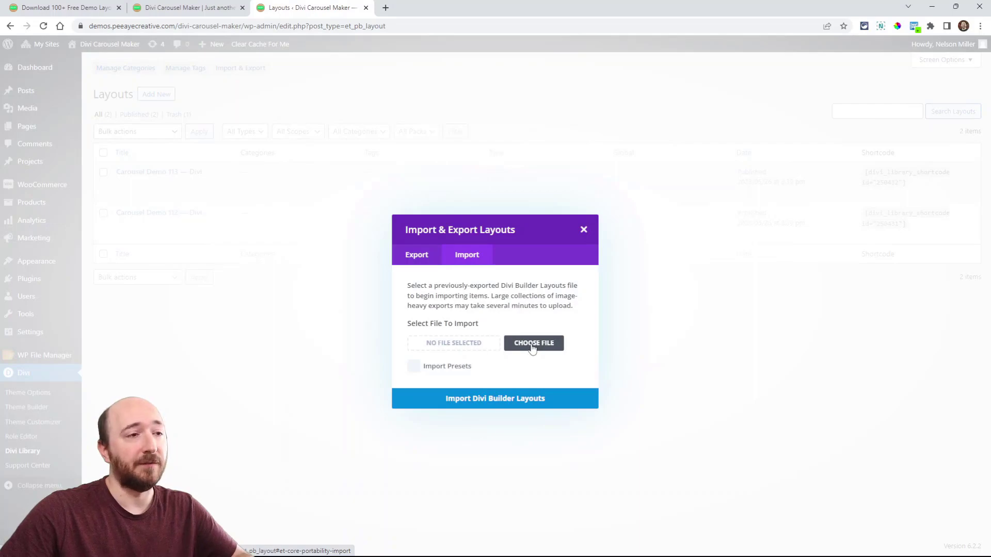
pyautogui.click(532, 342)
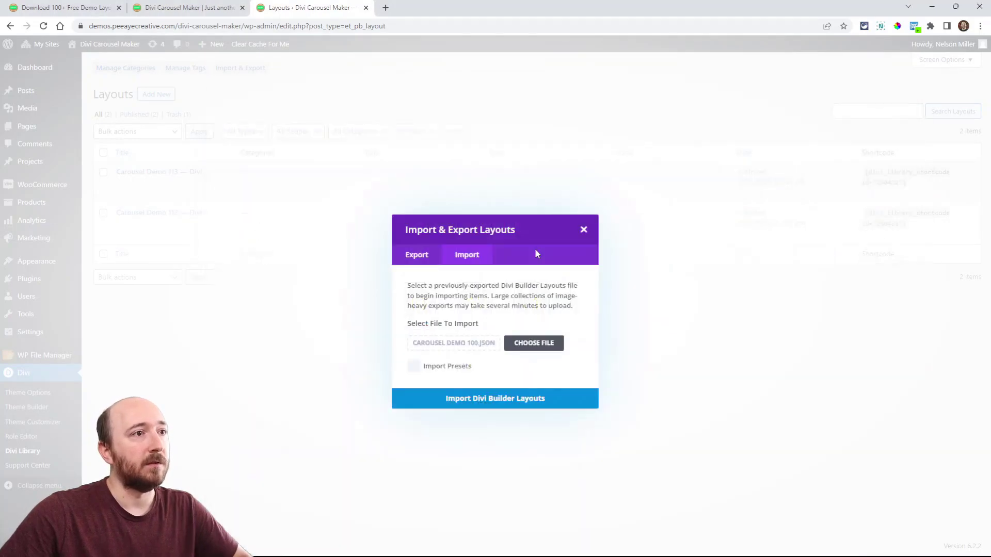
pyautogui.click(494, 398)
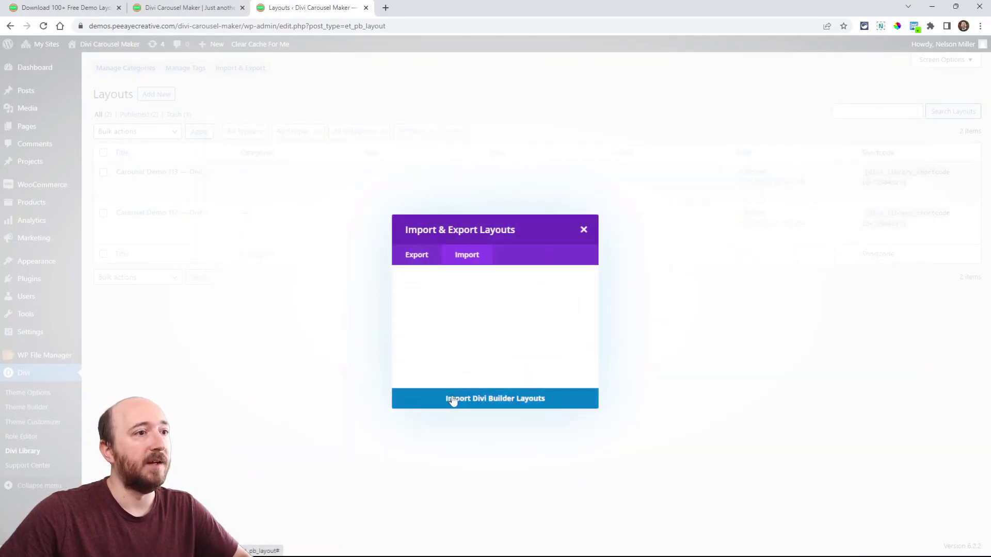
pyautogui.click(494, 398)
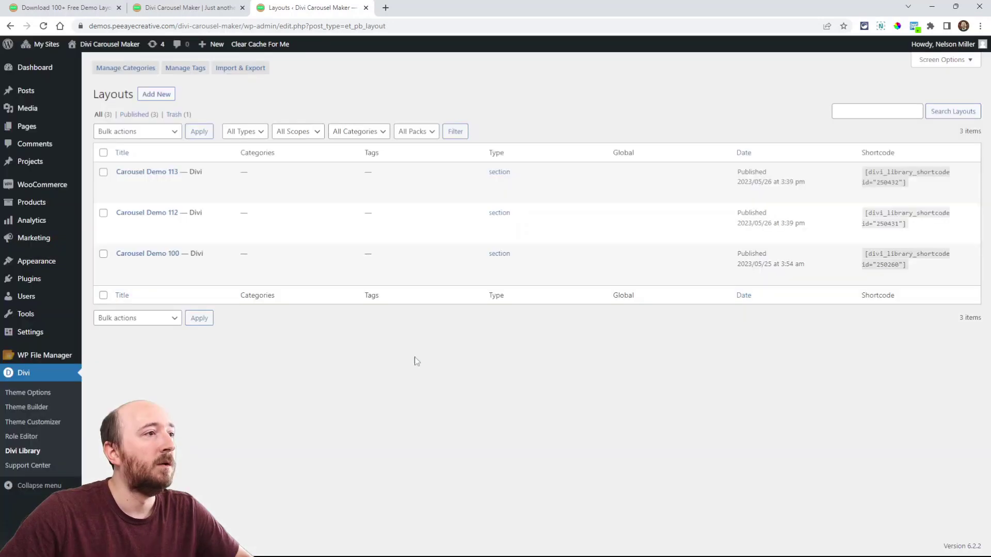
pyautogui.moveTo(159, 254)
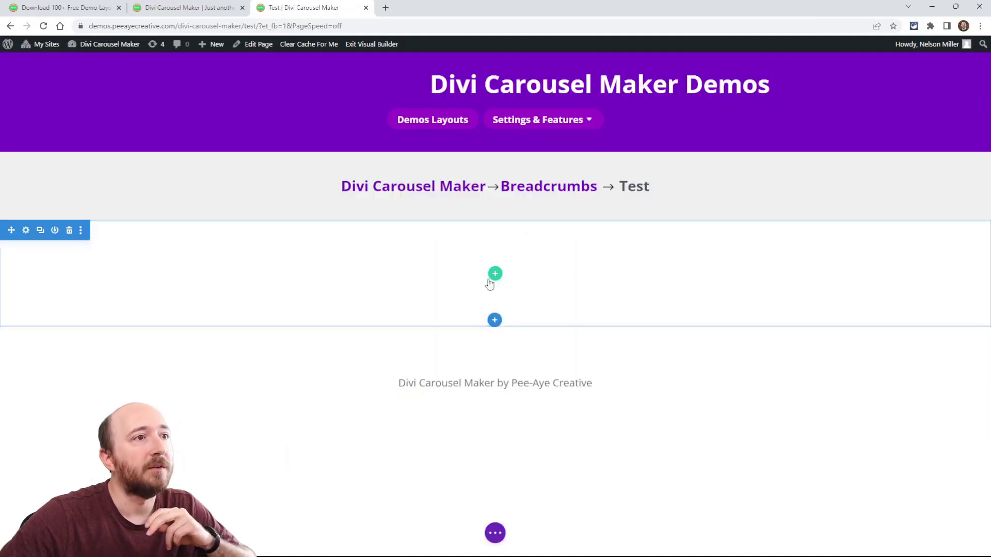
pyautogui.moveTo(495, 321)
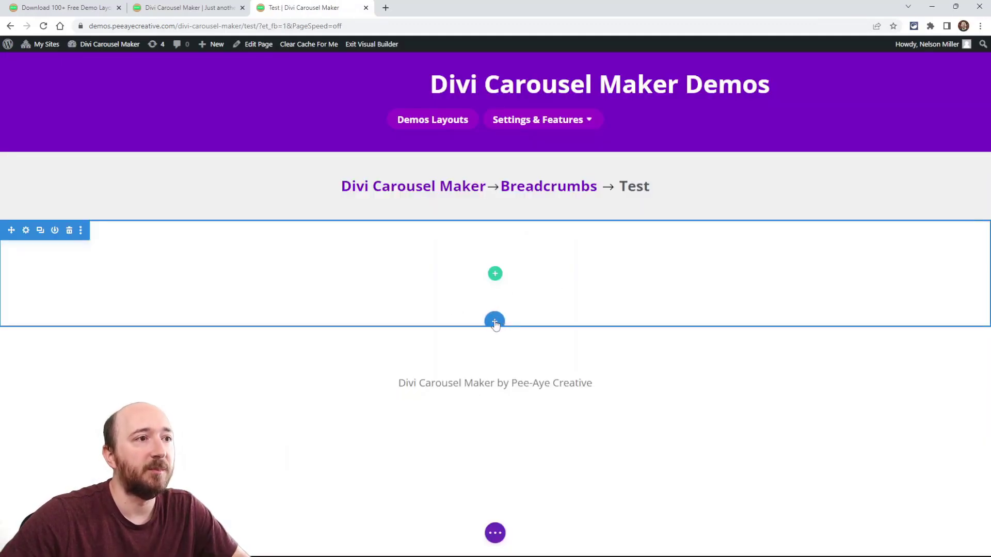
# Step: Insert the Carousel Demo 100 layout from the library as a new section on the Test page
pyautogui.click(494, 321)
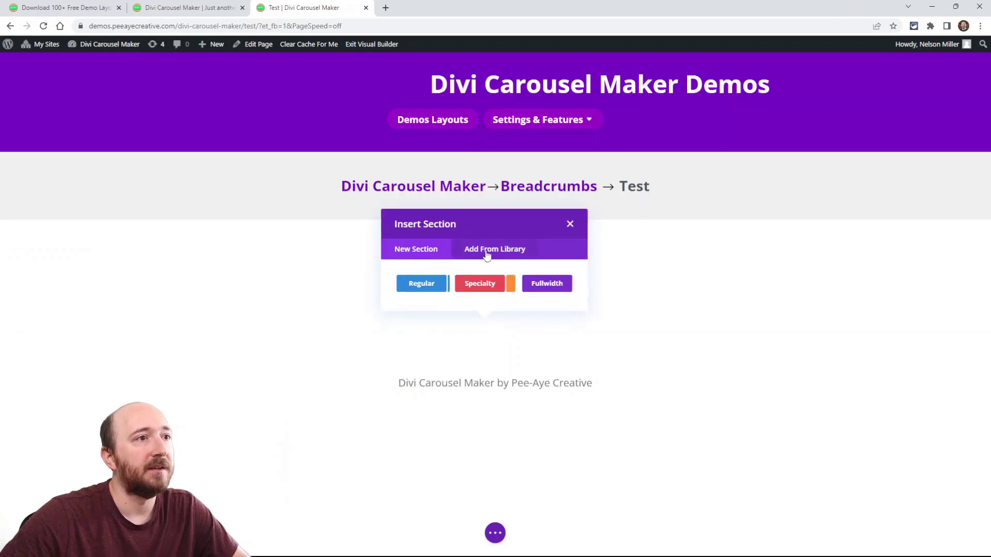
pyautogui.click(494, 248)
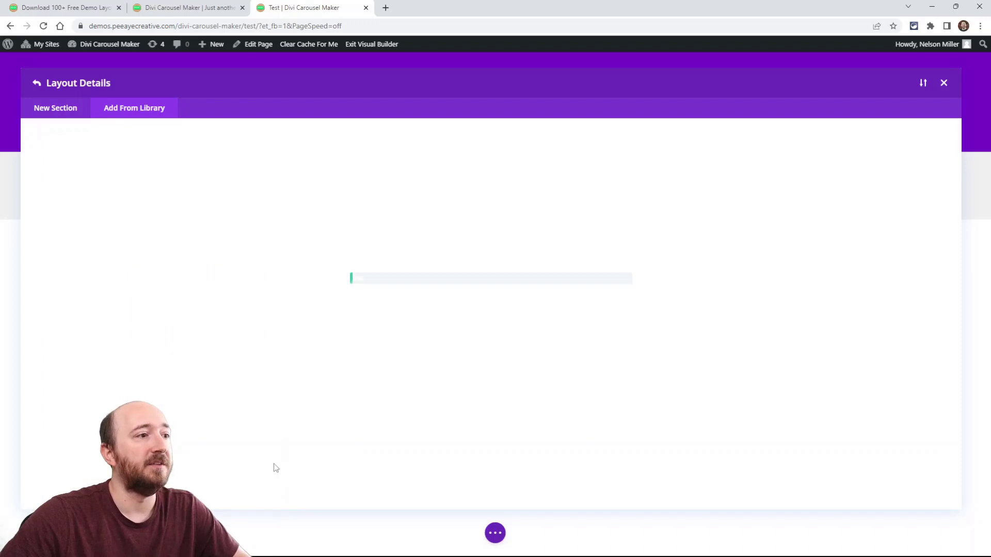
pyautogui.click(944, 83)
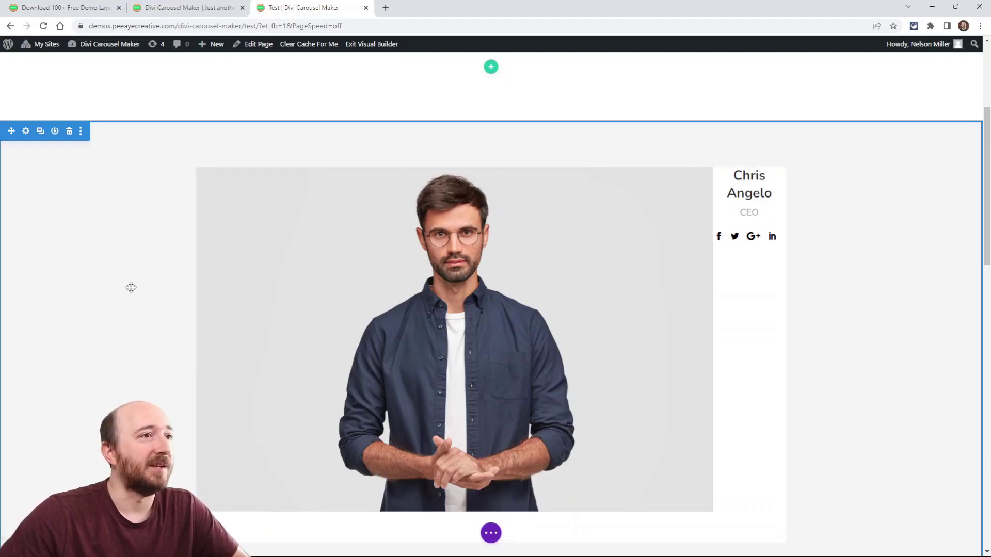
# Step: Check the row's Link settings, then exit the Visual Builder to view the live carousel
pyautogui.scroll(-3)
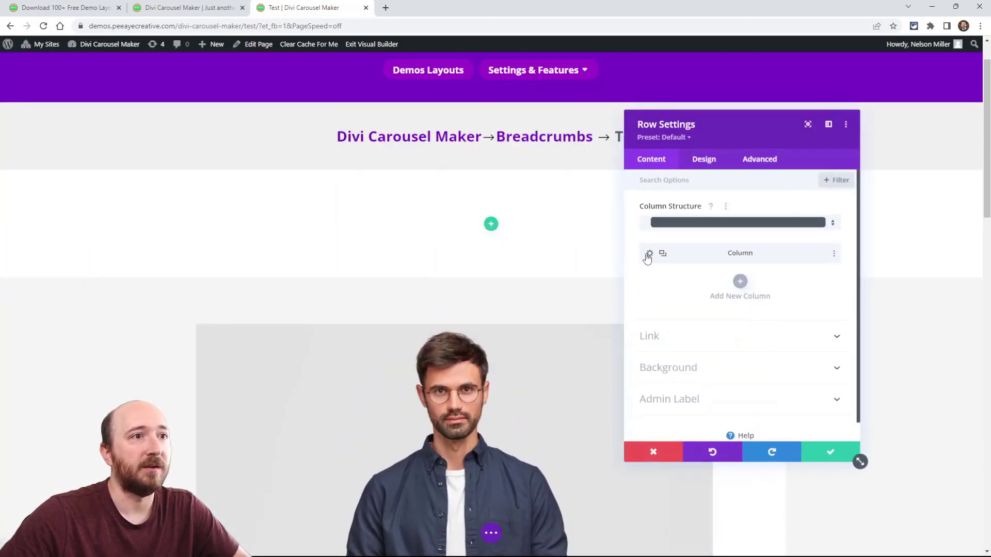
pyautogui.click(648, 254)
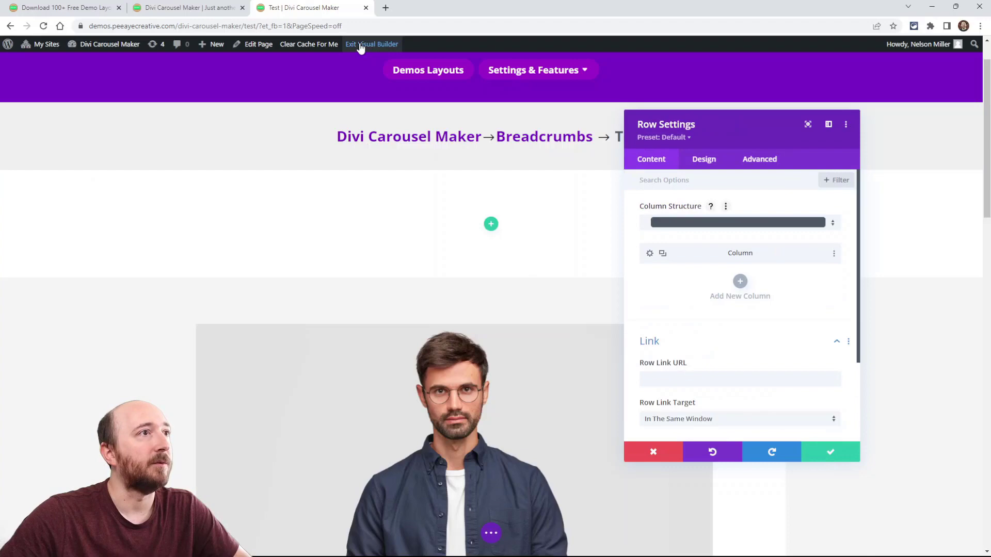
pyautogui.click(371, 43)
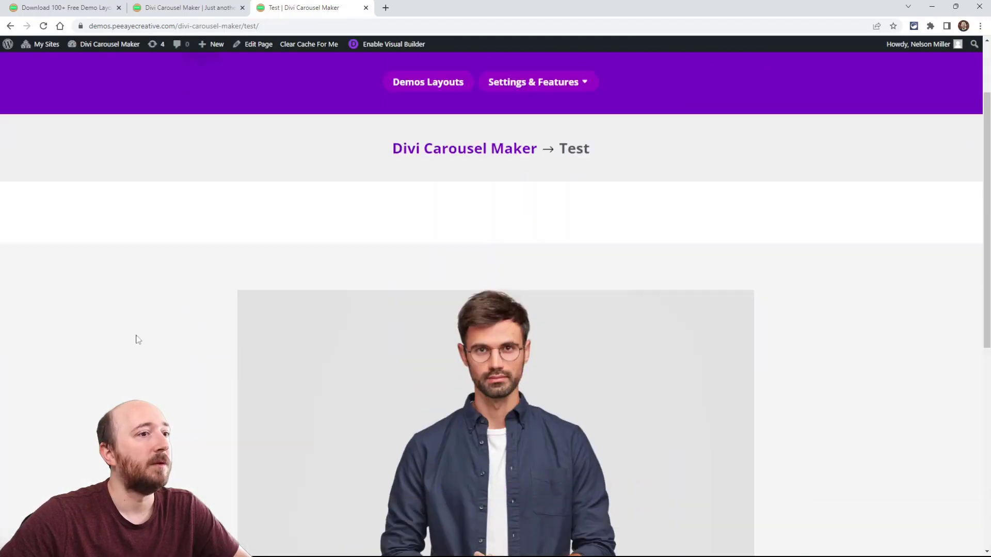
pyautogui.scroll(-3)
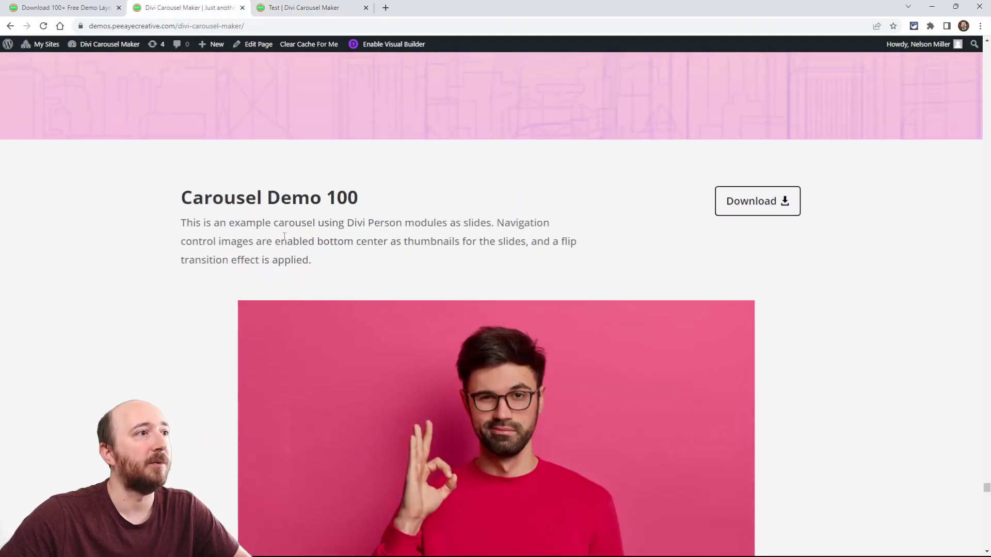
pyautogui.scroll(-3)
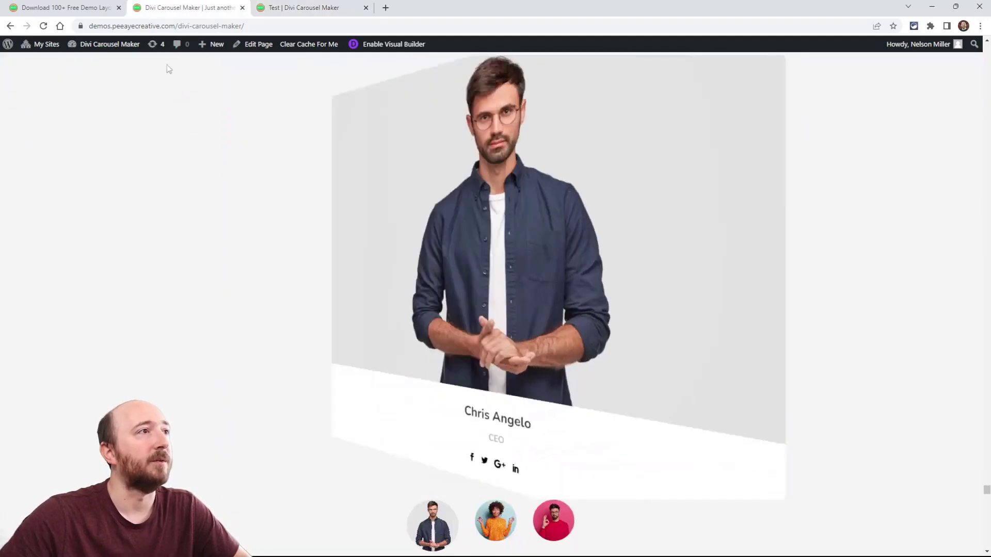
pyautogui.click(310, 7)
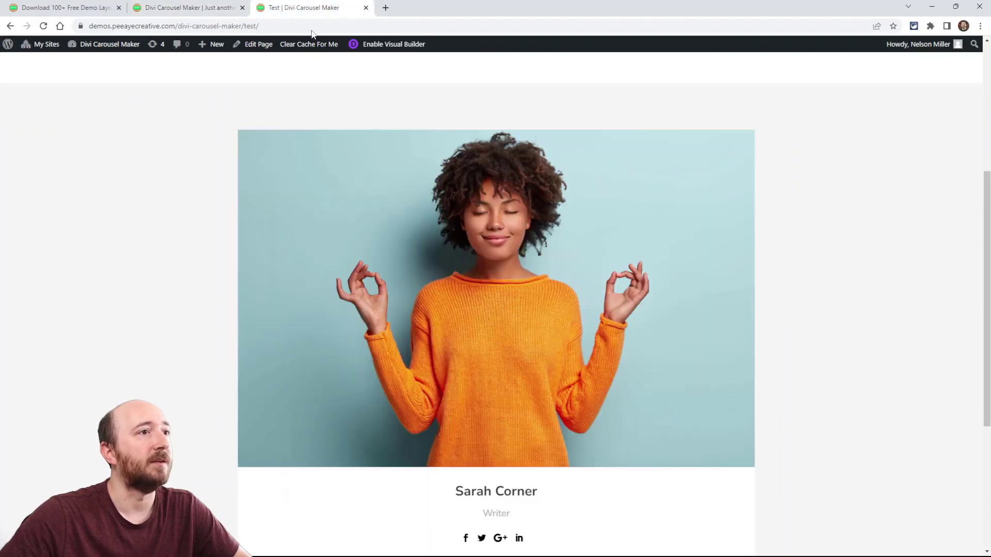
pyautogui.scroll(-3)
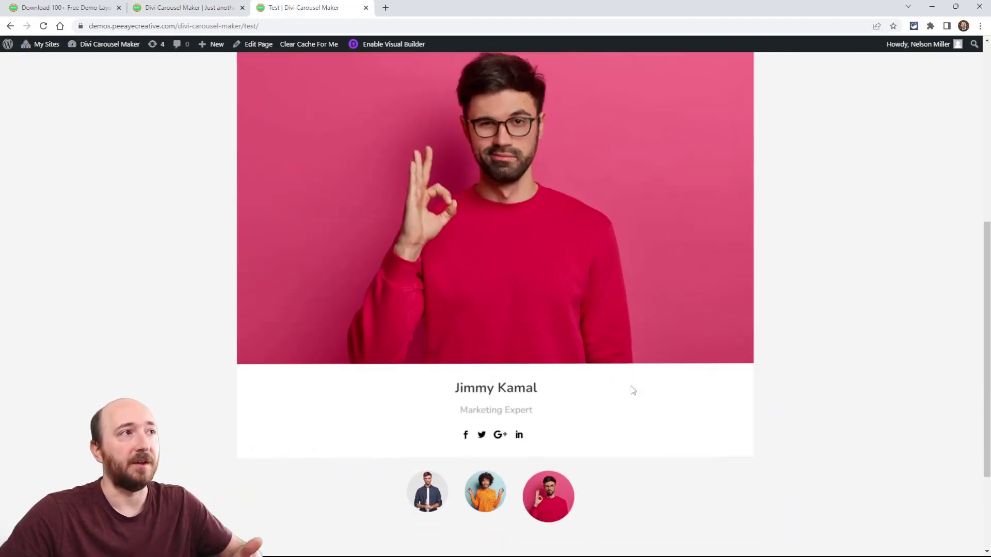